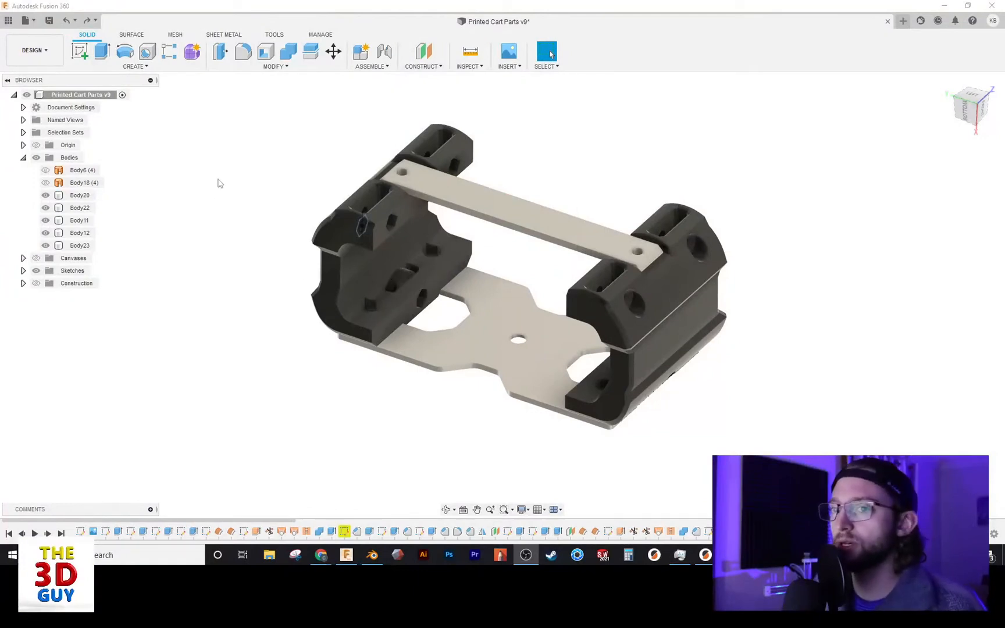
{"action": "mouse_move", "coordinate": [34, 50]}
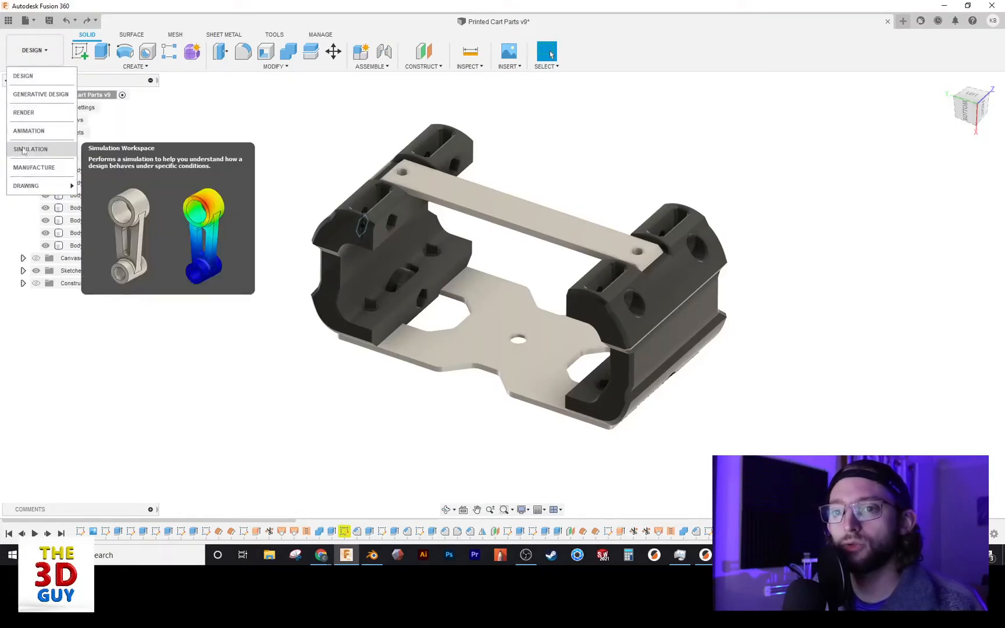
- In the Render workspace, apply a clear polycarbonate appearance to the left bracket body
{"action": "left_click", "coordinate": [23, 111]}
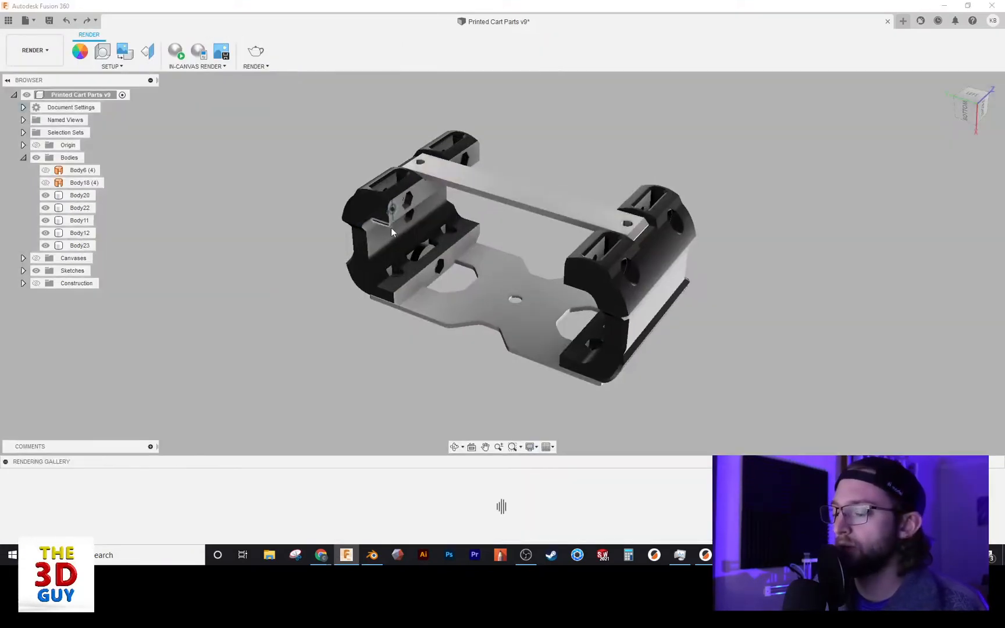
{"action": "left_click", "coordinate": [78, 51]}
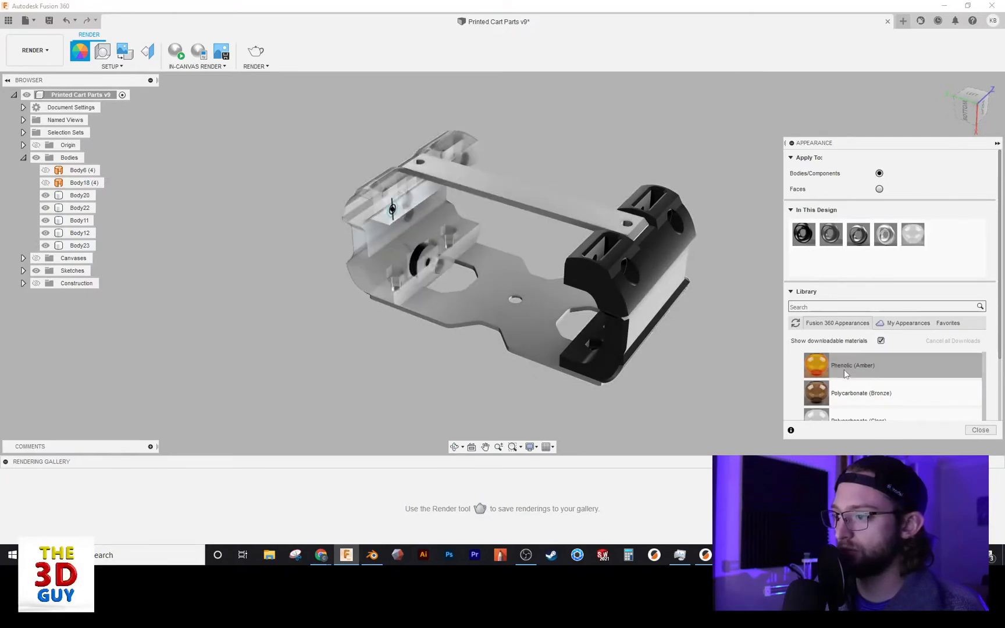
{"action": "left_click", "coordinate": [979, 429]}
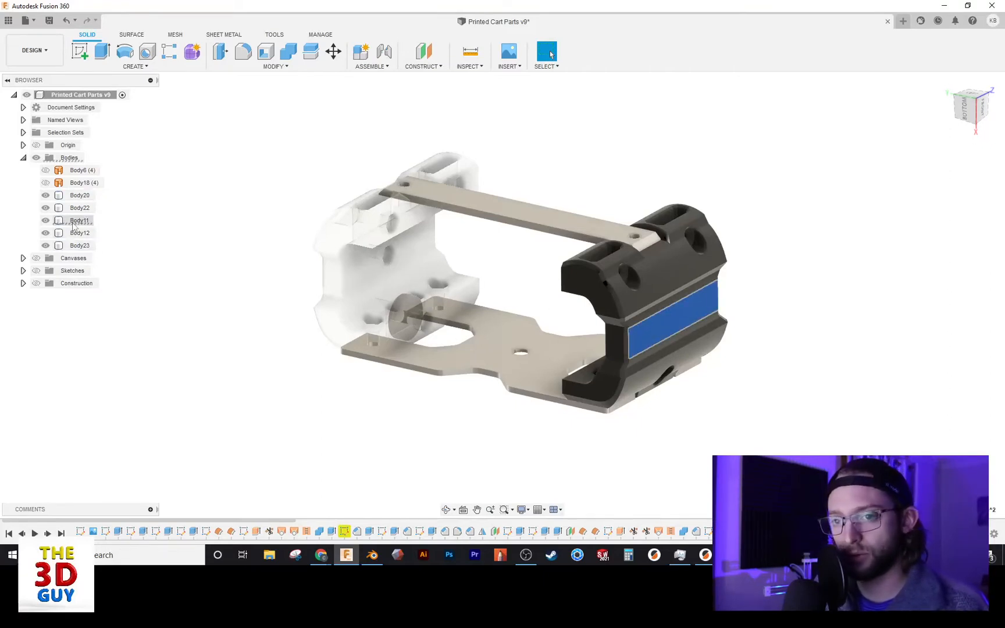
- Choose Opacity Control > Custom Opacity for Body11 from the Browser, starting at 100 percent
{"action": "right_click", "coordinate": [79, 220]}
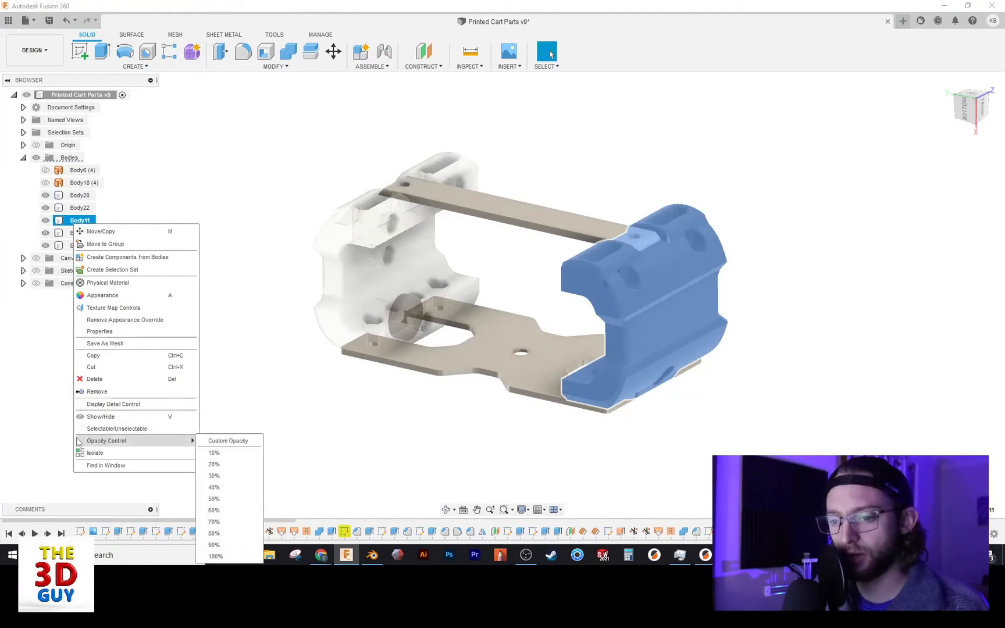
{"action": "mouse_move", "coordinate": [185, 447]}
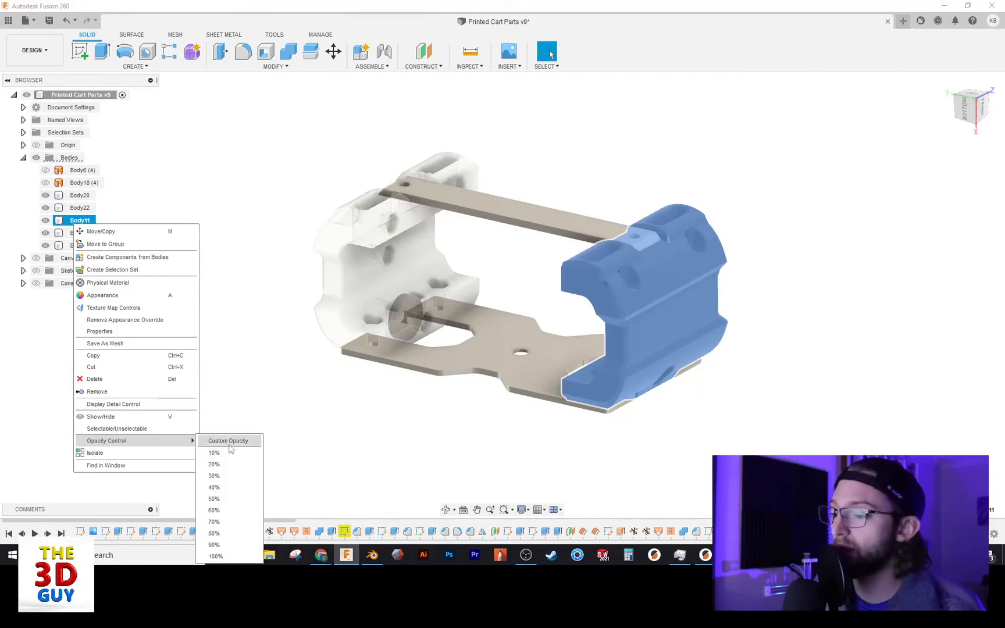
{"action": "left_click", "coordinate": [228, 441]}
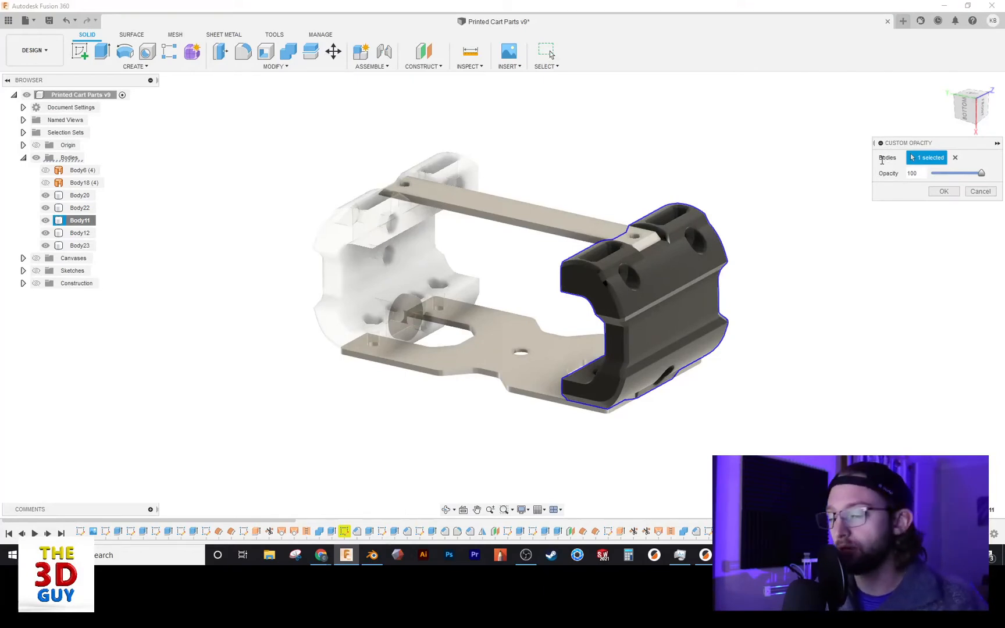
{"action": "mouse_move", "coordinate": [524, 204]}
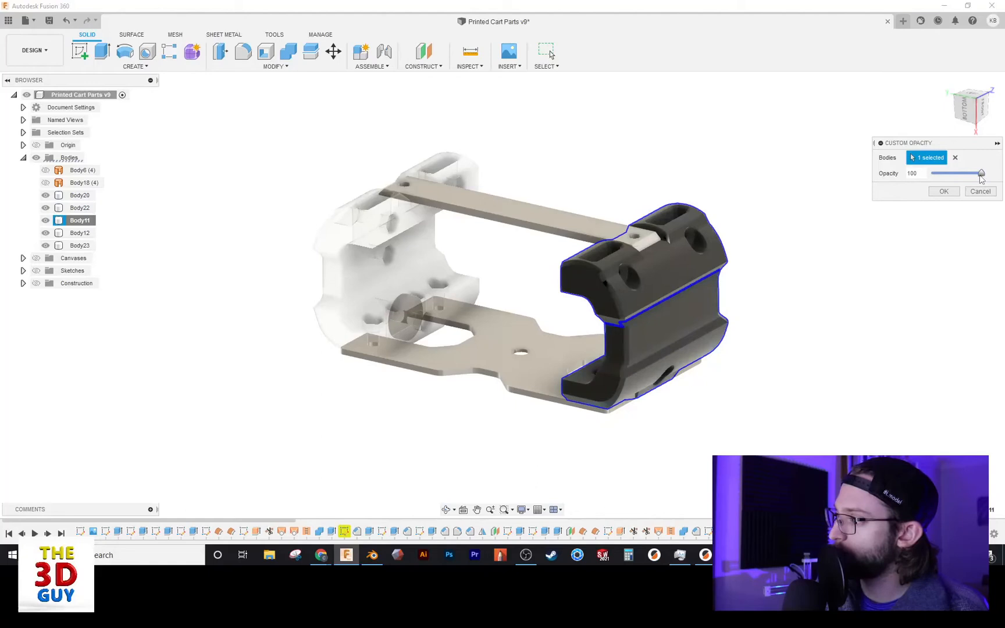
- Lower Body11's opacity slider so it turns see-through, confirm, and reselect it in the Browser
{"action": "left_click_drag", "start_coordinate": [979, 174], "coordinate": [951, 173]}
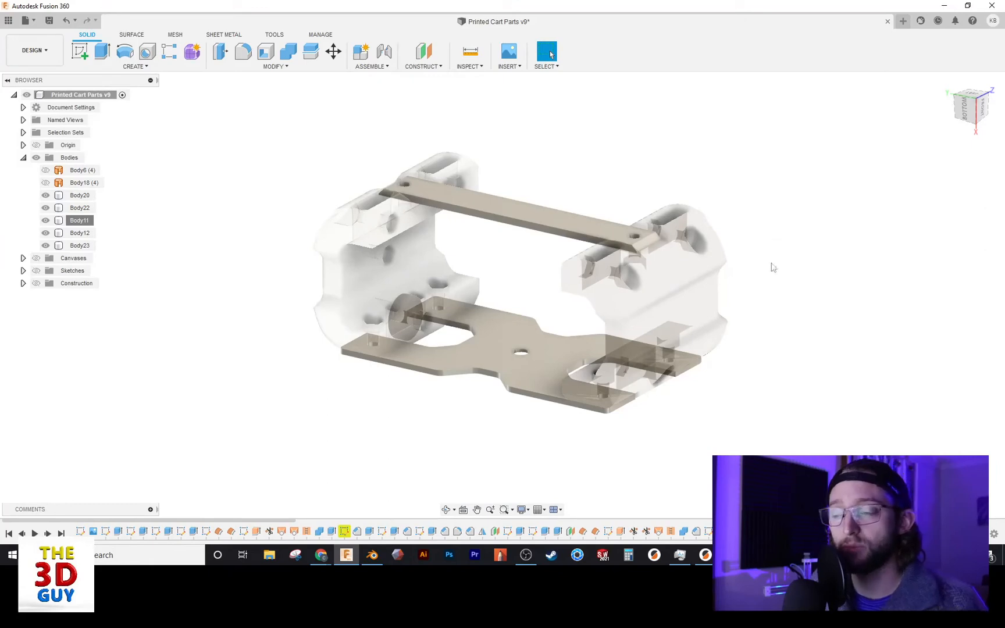
{"action": "left_click", "coordinate": [58, 220]}
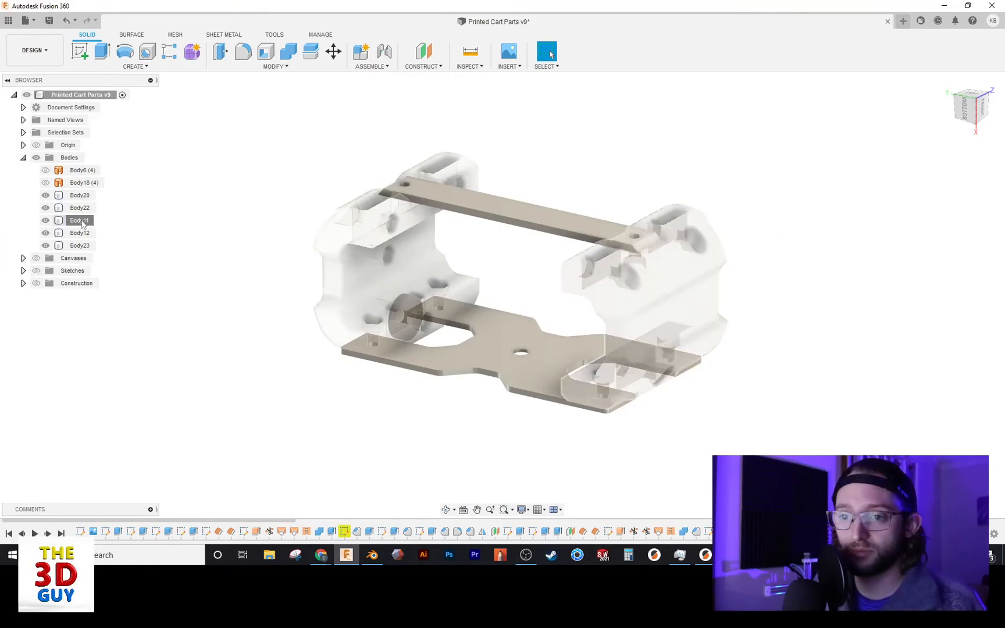
{"action": "right_click", "coordinate": [79, 220]}
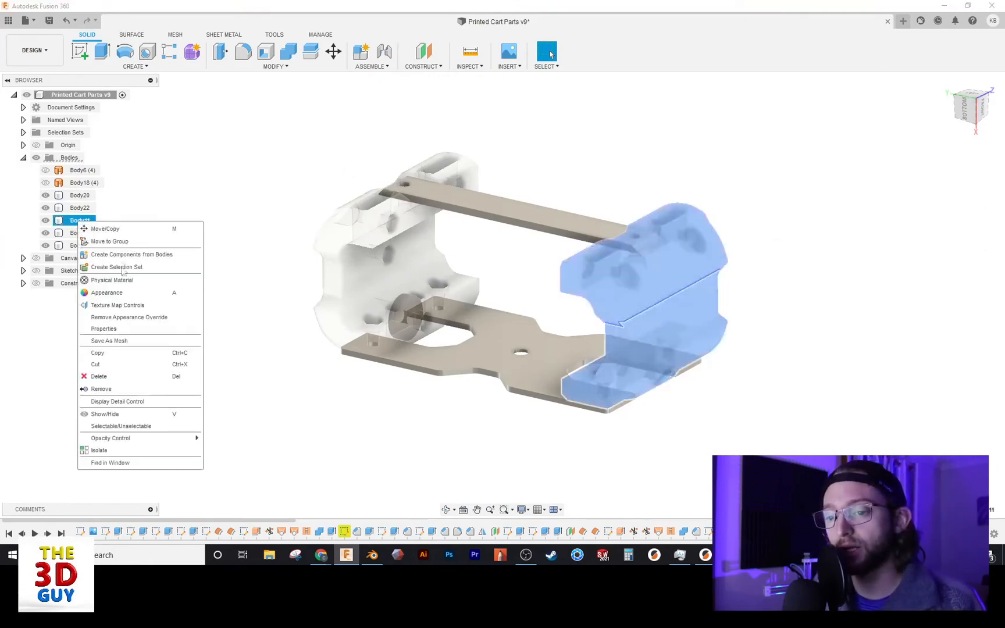